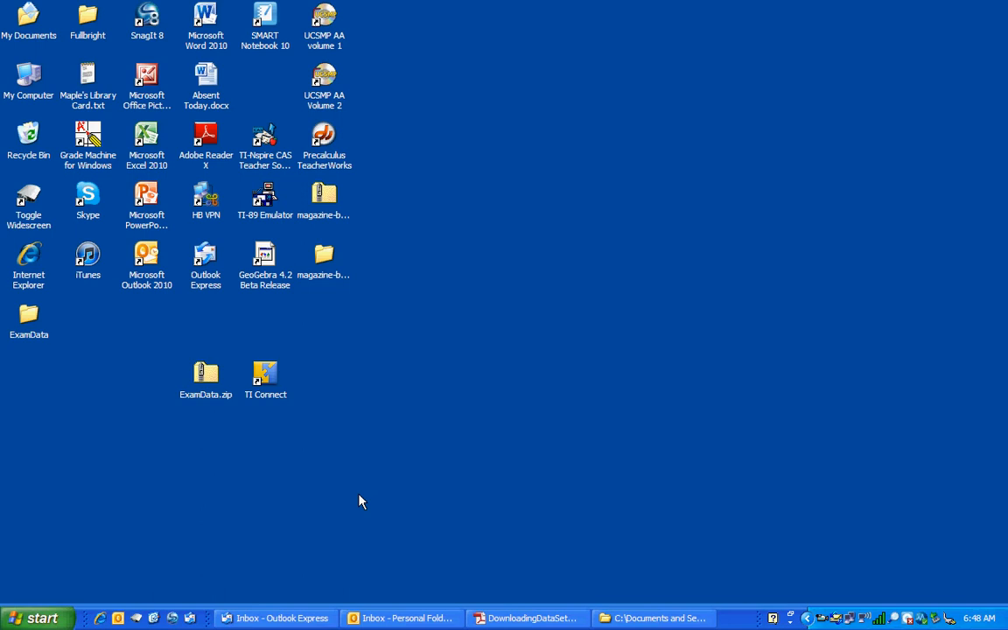
mouse_move(222, 360)
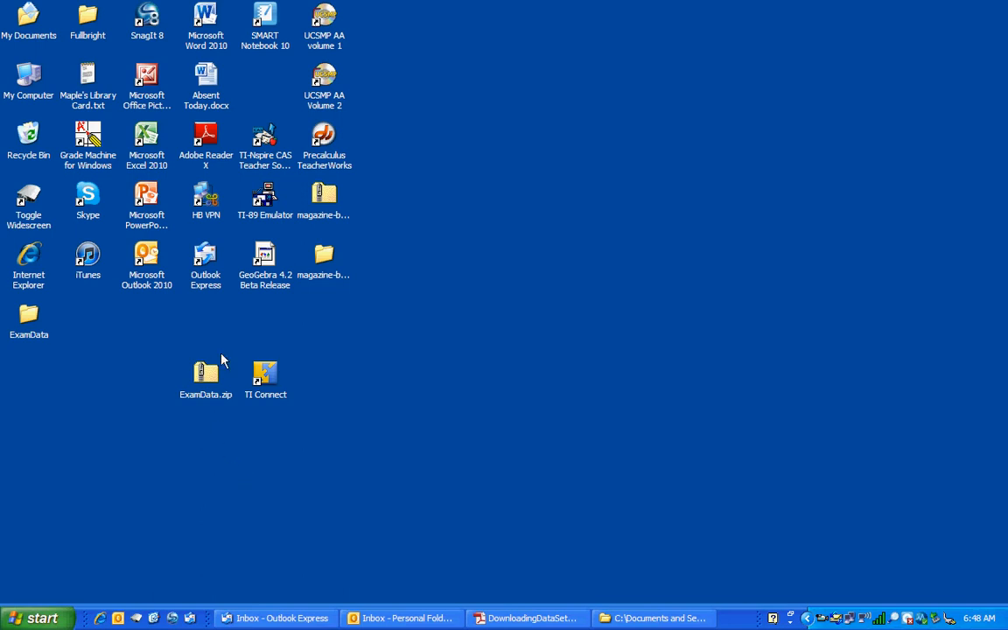
mouse_move(194, 379)
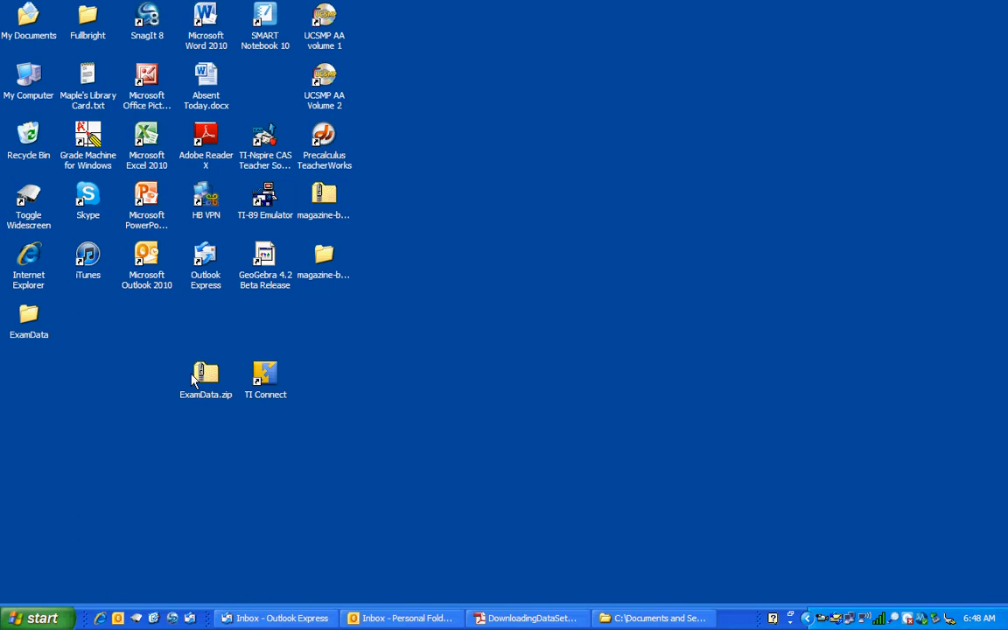
mouse_move(299, 438)
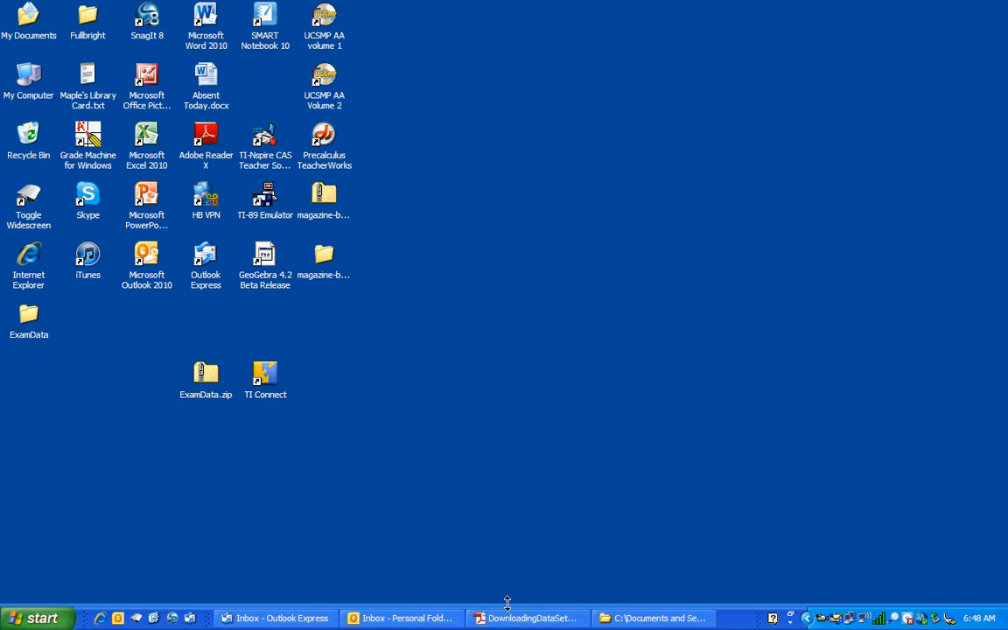
Step: Show the DownloadingDataSetsToCalculator.pdf instructions listing TI-Connect and a calculator cable as requirements
click(525, 618)
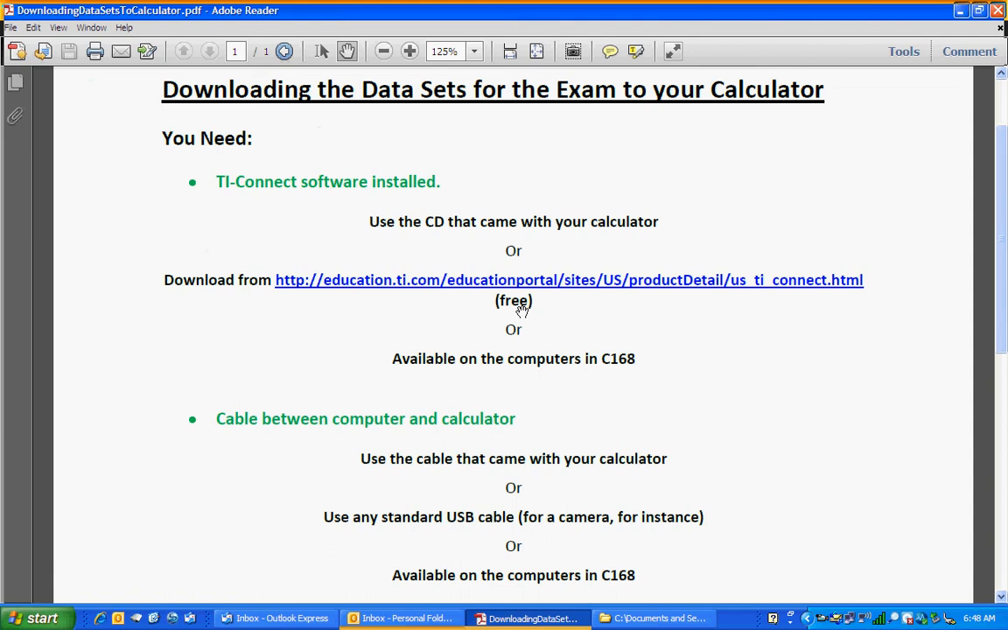
mouse_move(430, 268)
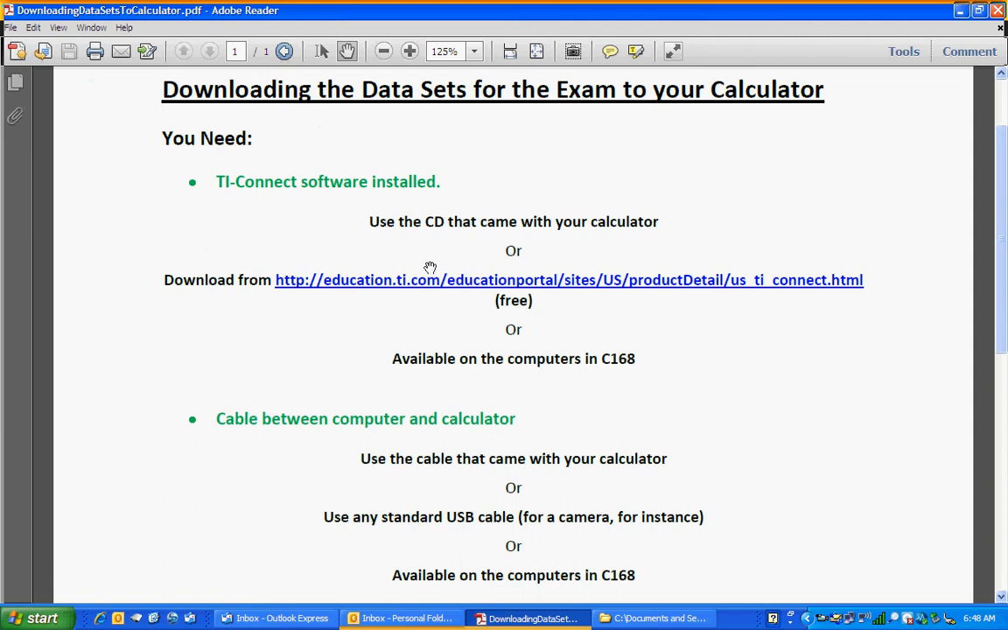
mouse_move(404, 294)
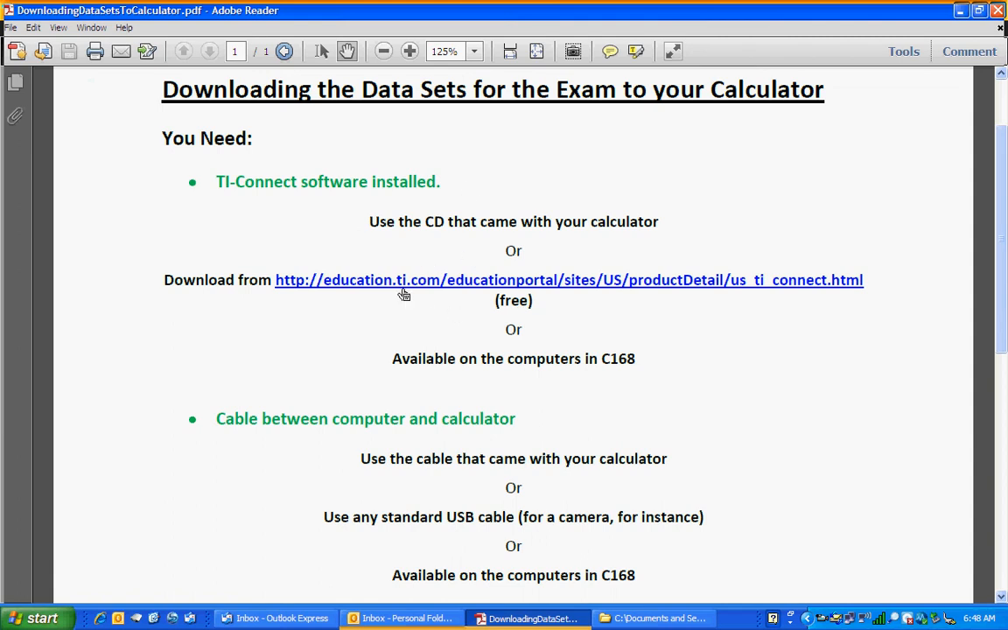
mouse_move(351, 359)
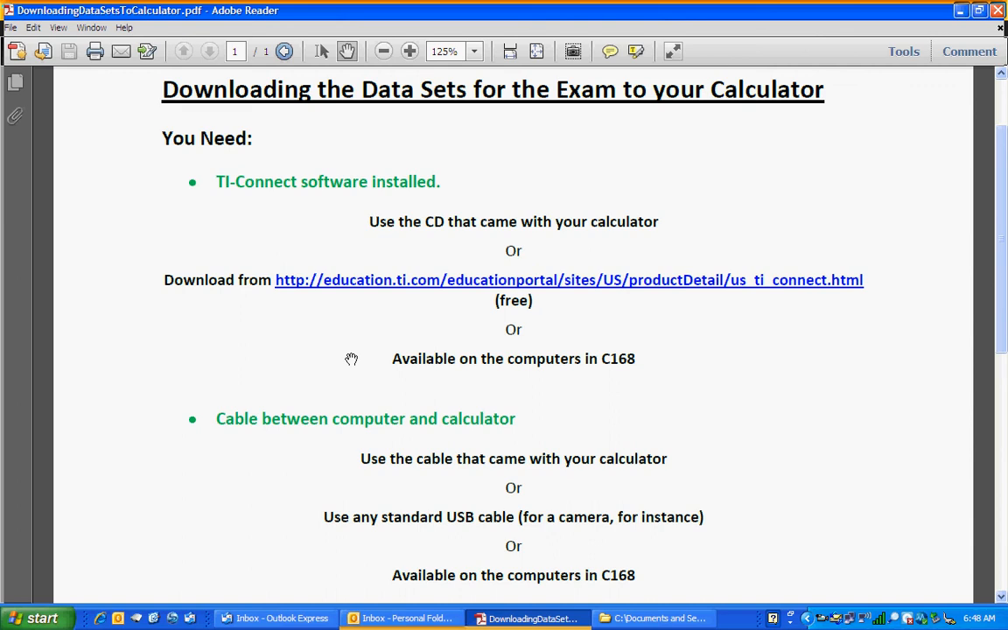
mouse_move(462, 113)
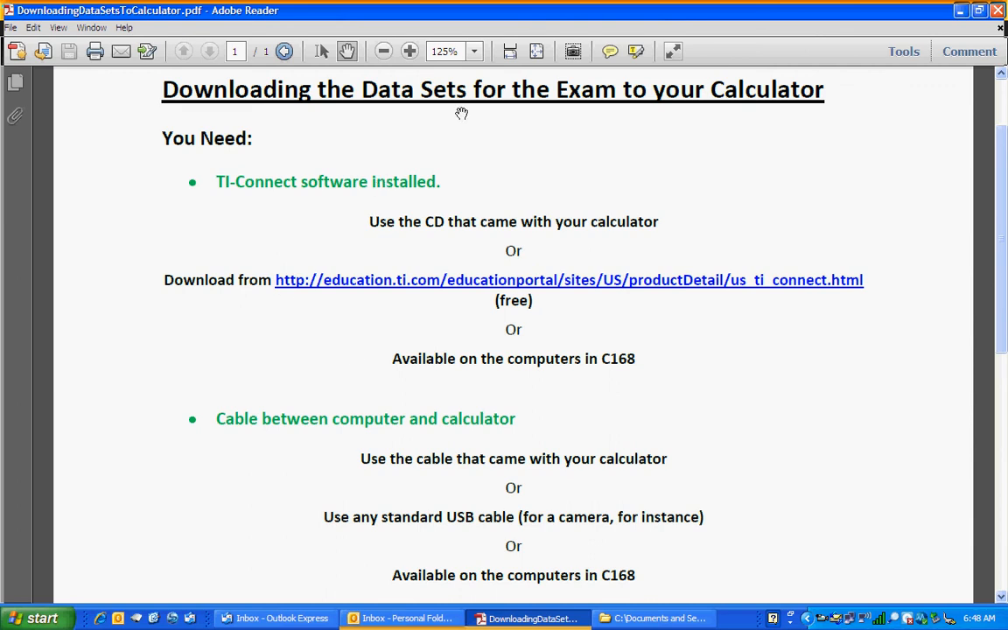
mouse_move(505, 254)
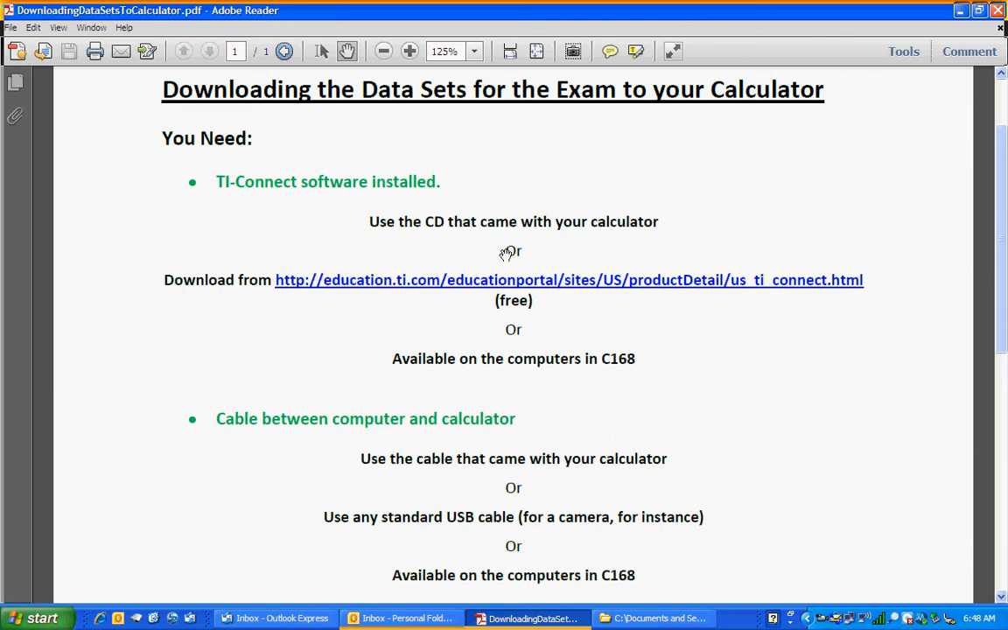
mouse_move(424, 354)
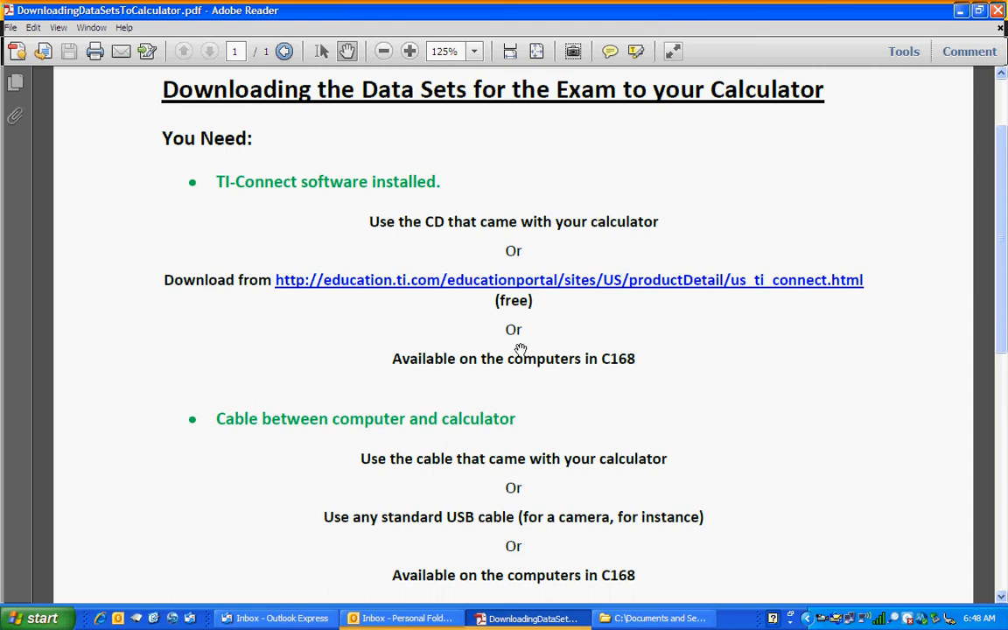
mouse_move(522, 356)
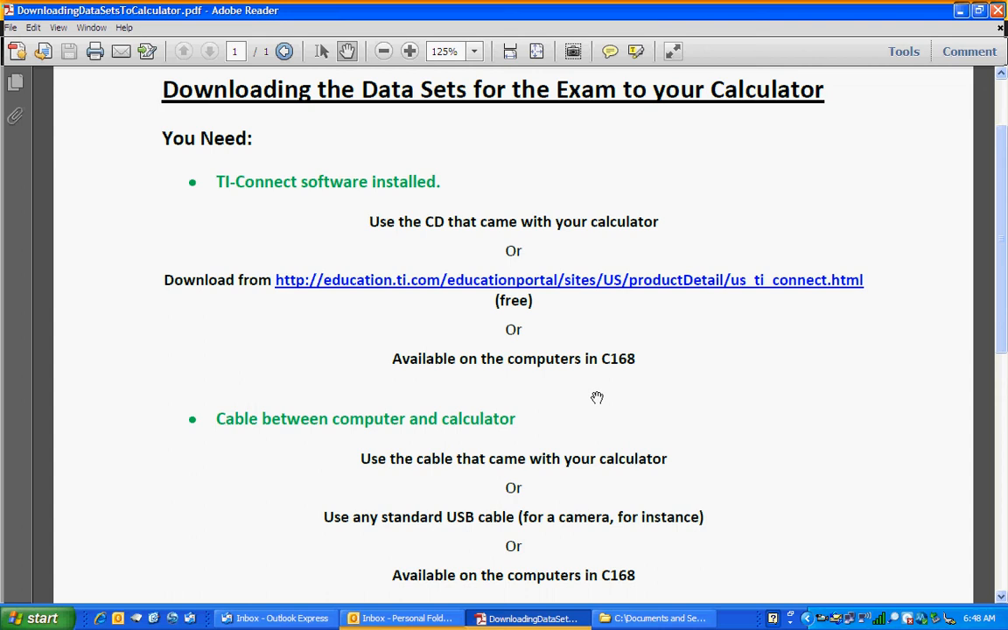
mouse_move(567, 421)
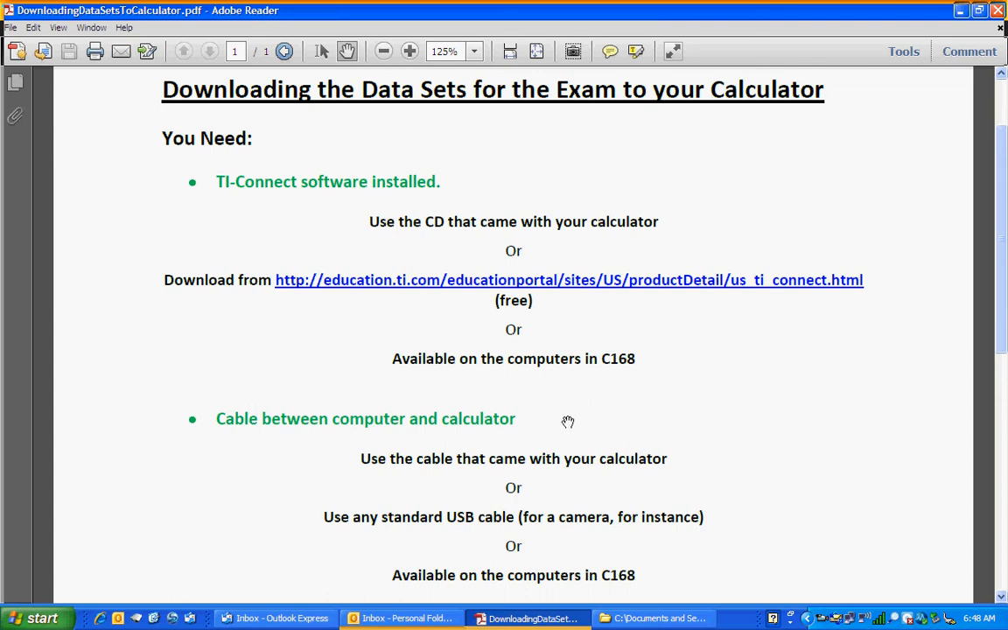
mouse_move(442, 504)
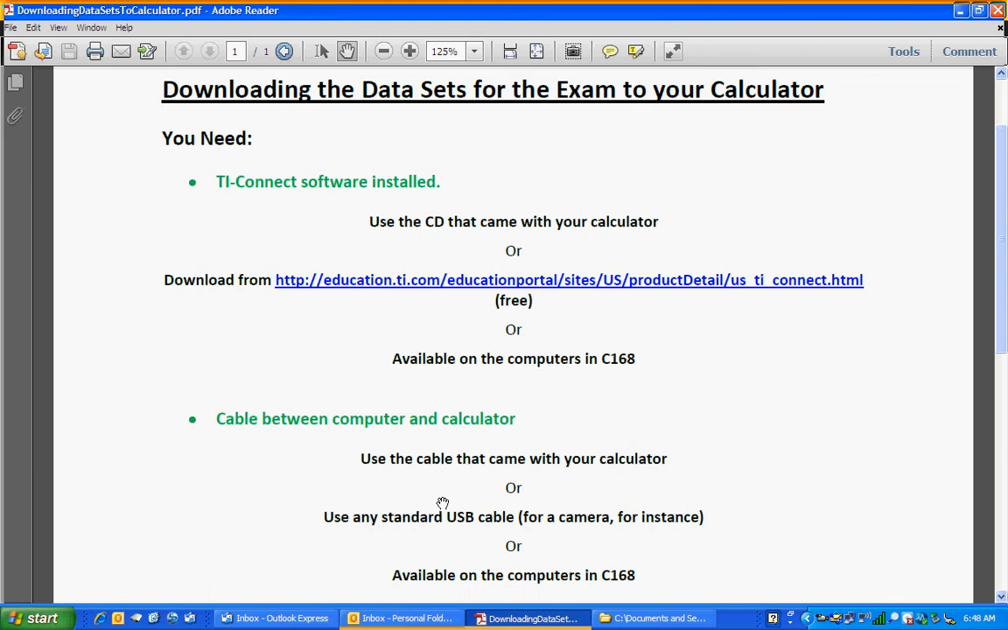
mouse_move(450, 545)
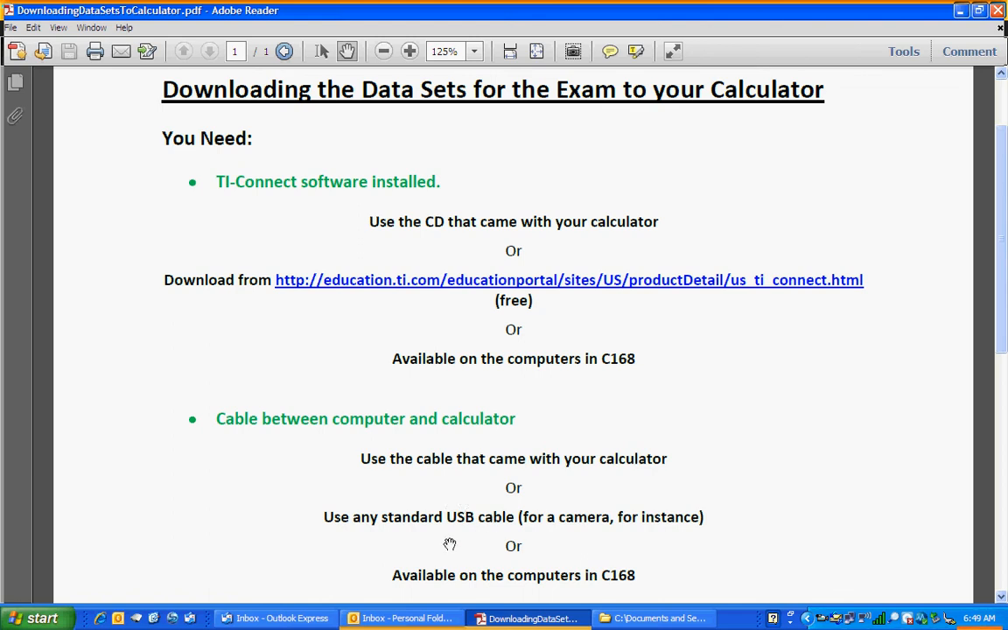
mouse_move(456, 567)
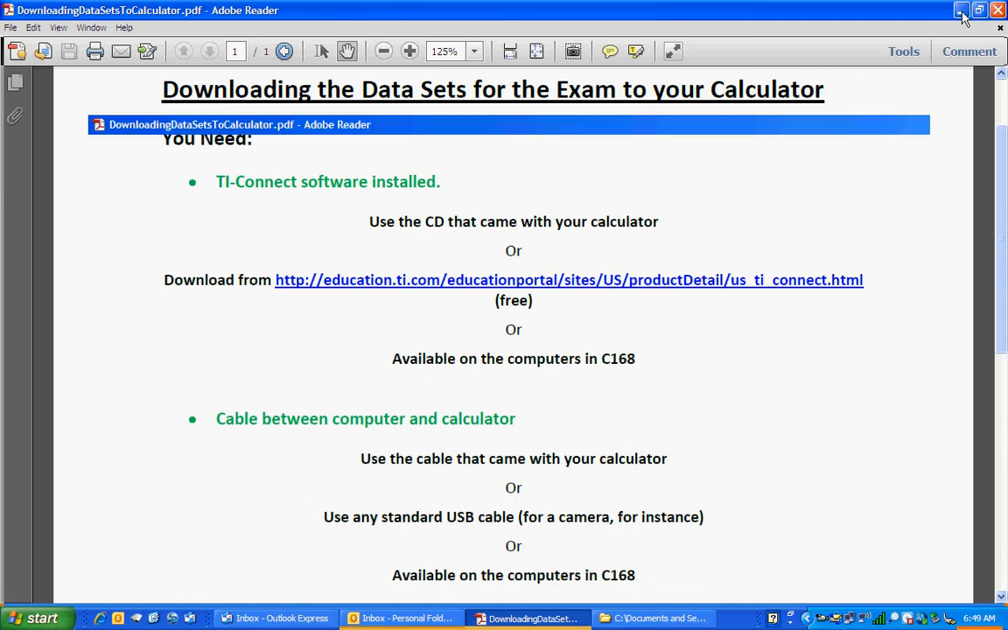
Step: Minimize Reader and start Extract All on ExamData.zip
click(960, 10)
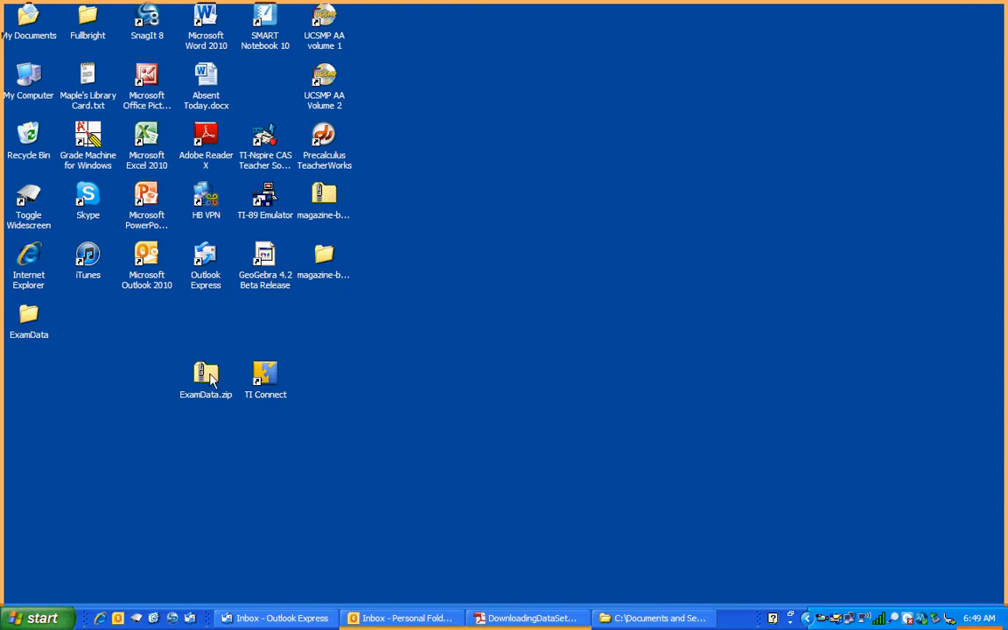
click(206, 376)
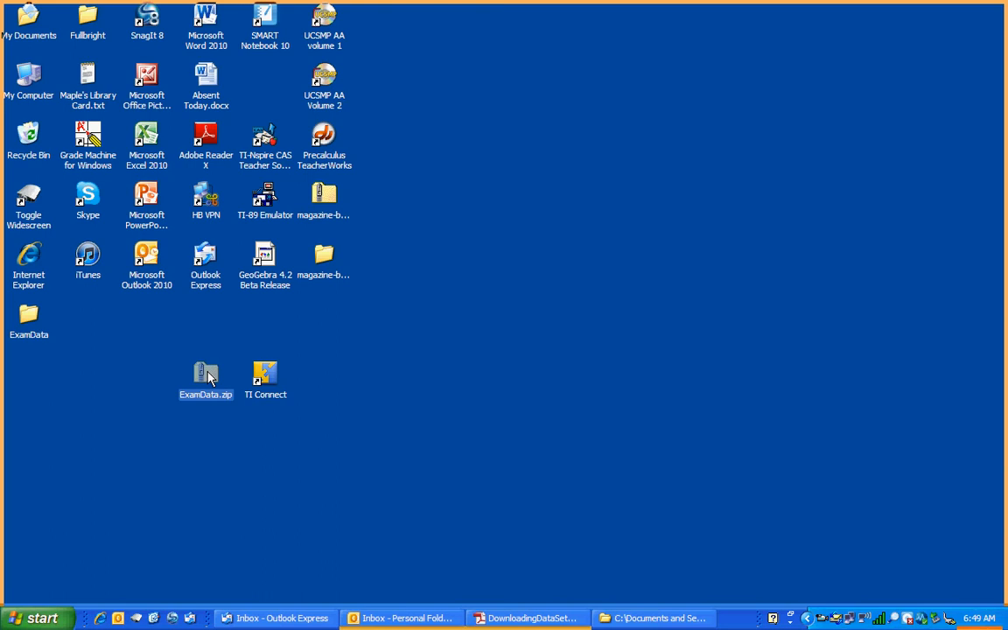
right_click(206, 376)
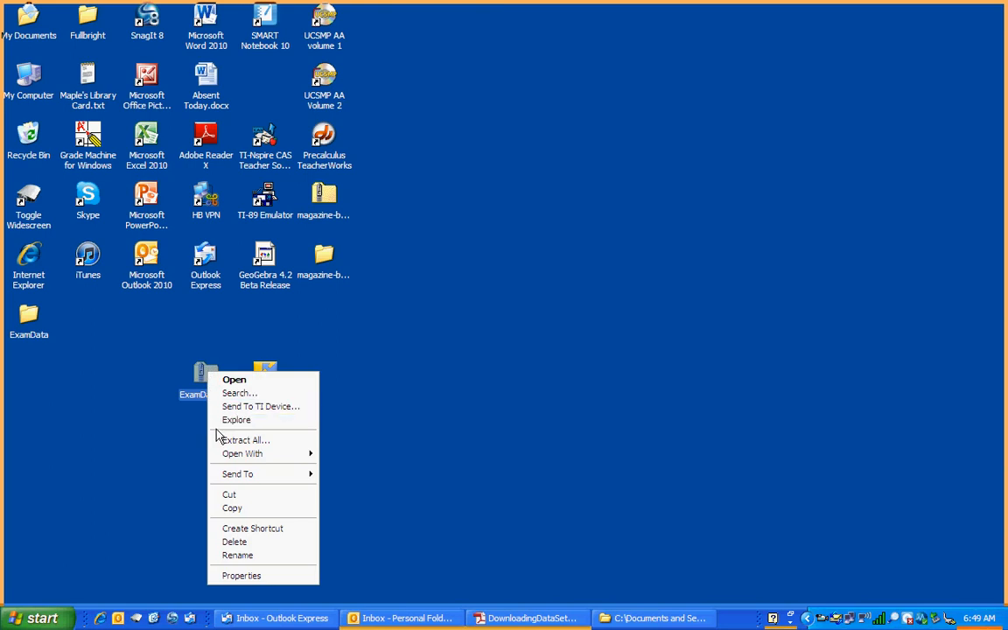
click(244, 440)
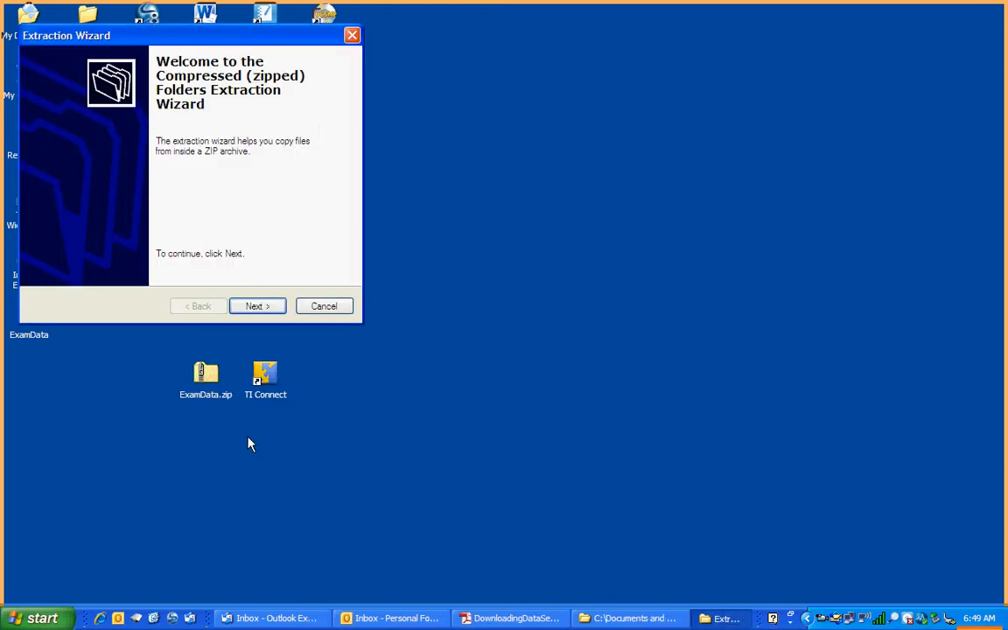
Step: Extract into the ExamData folder, replacing existing files, yielding three TI list files
click(257, 306)
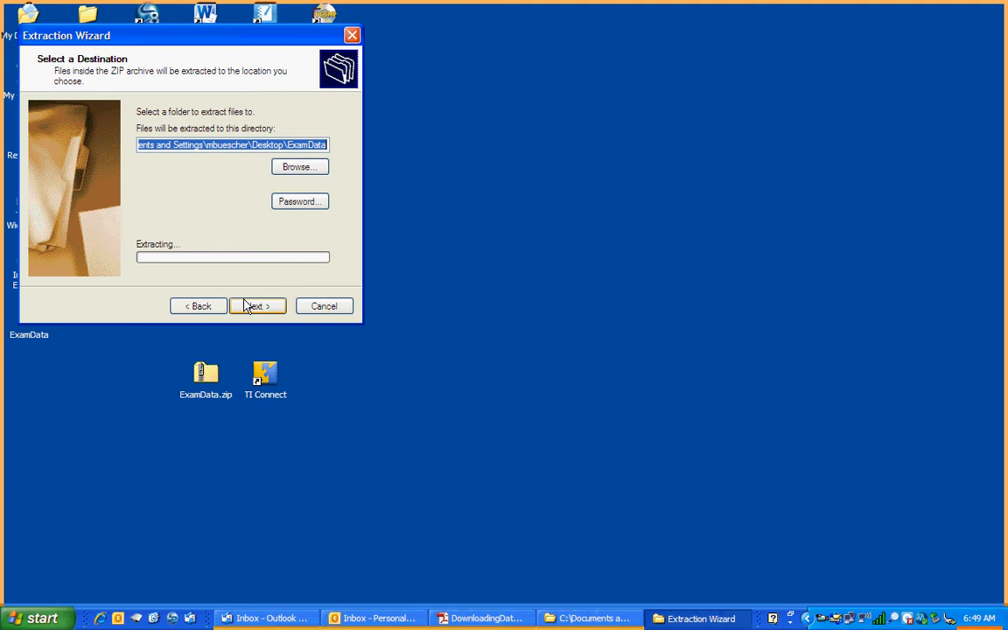
click(257, 306)
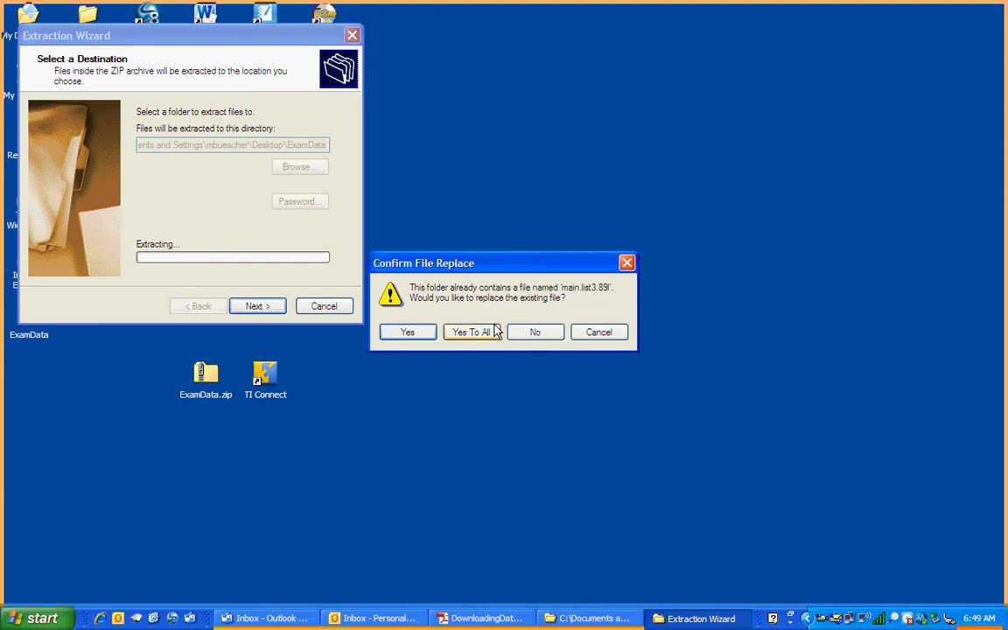
click(471, 331)
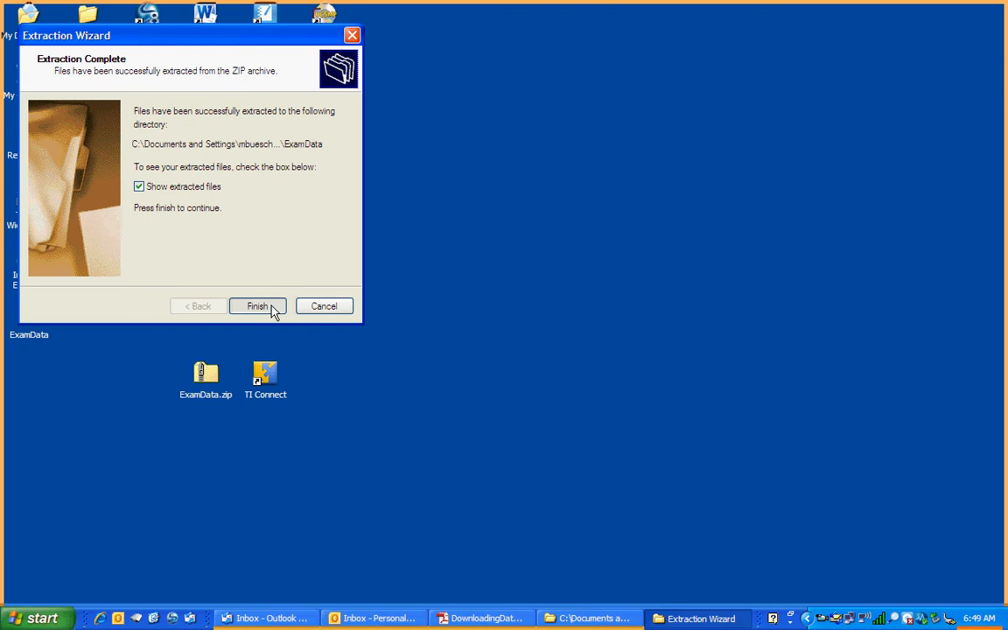
click(257, 306)
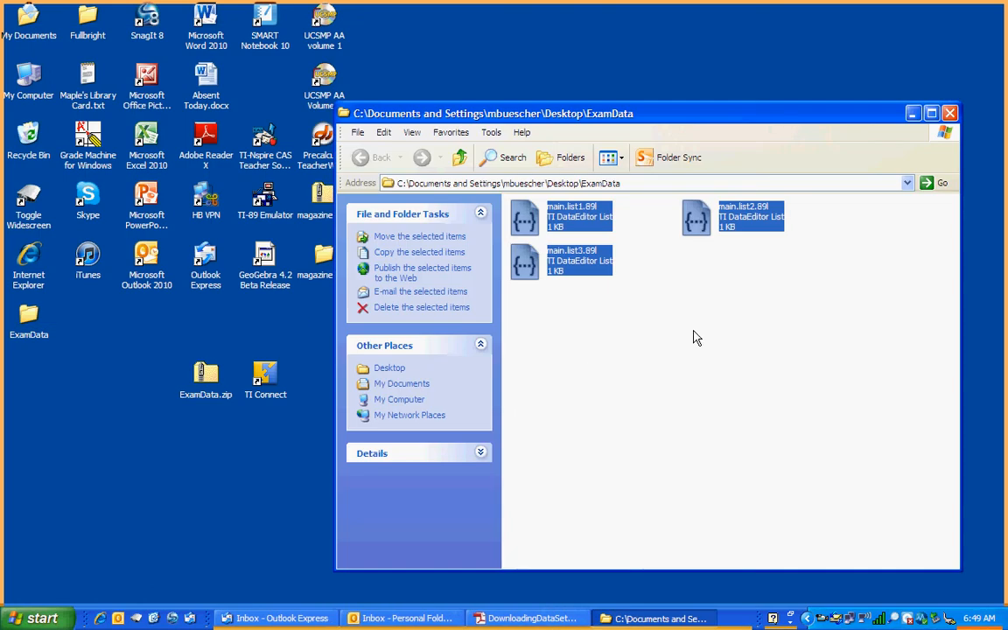
click(696, 337)
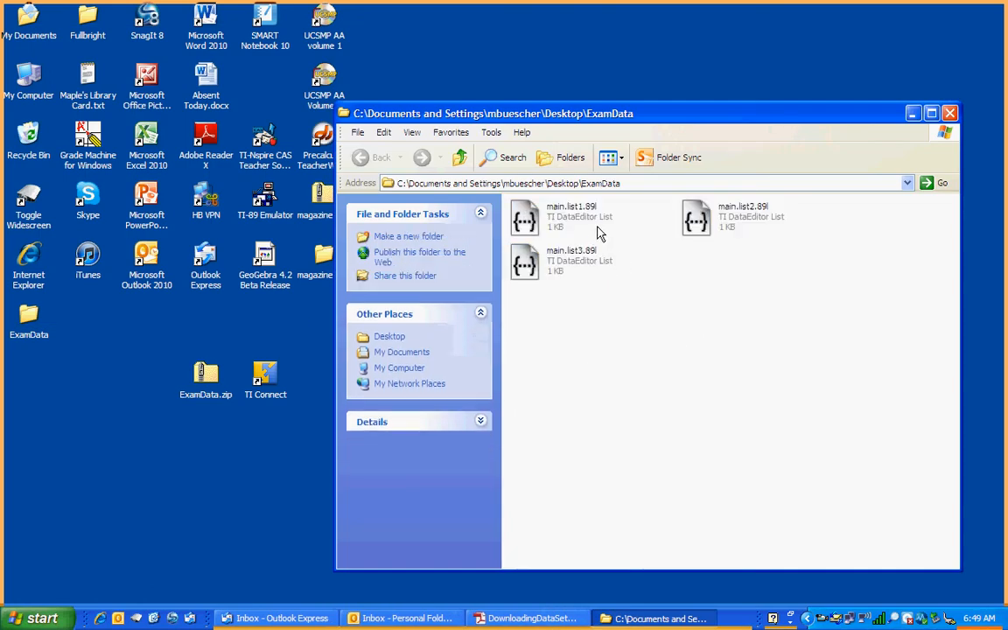
mouse_move(782, 310)
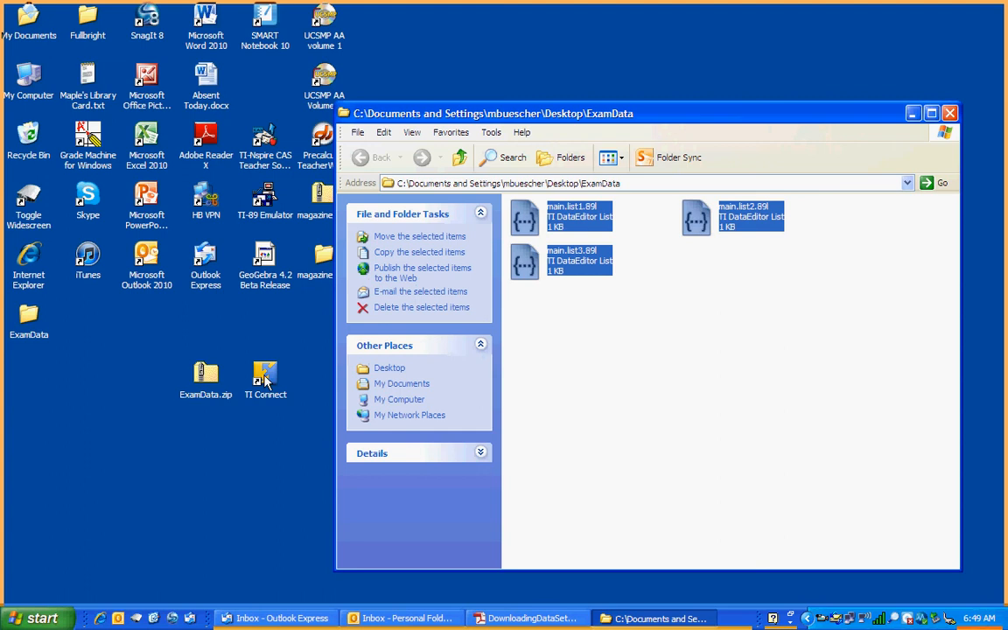
mouse_move(271, 446)
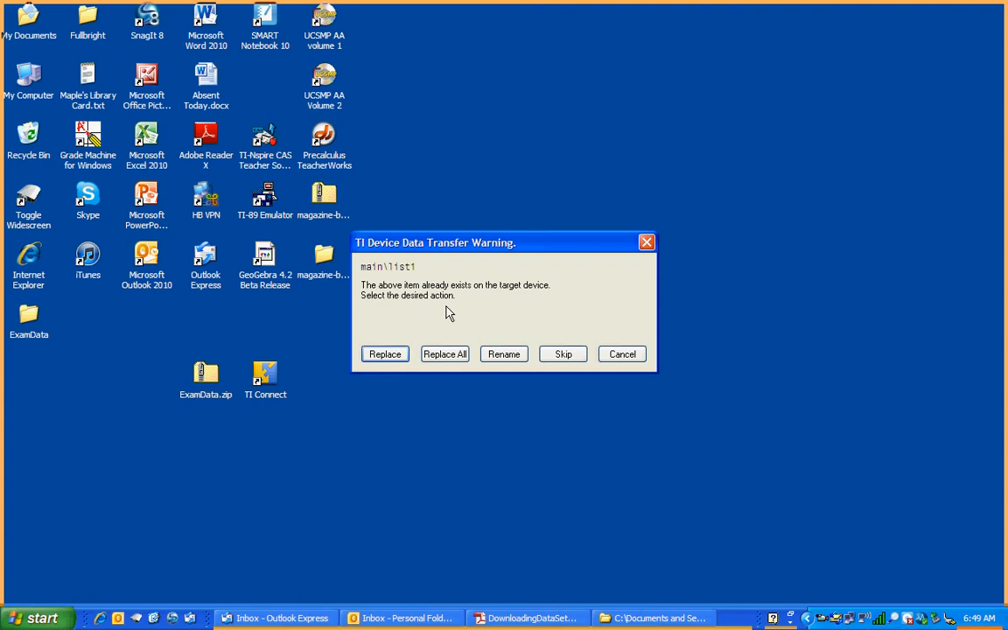
mouse_move(421, 325)
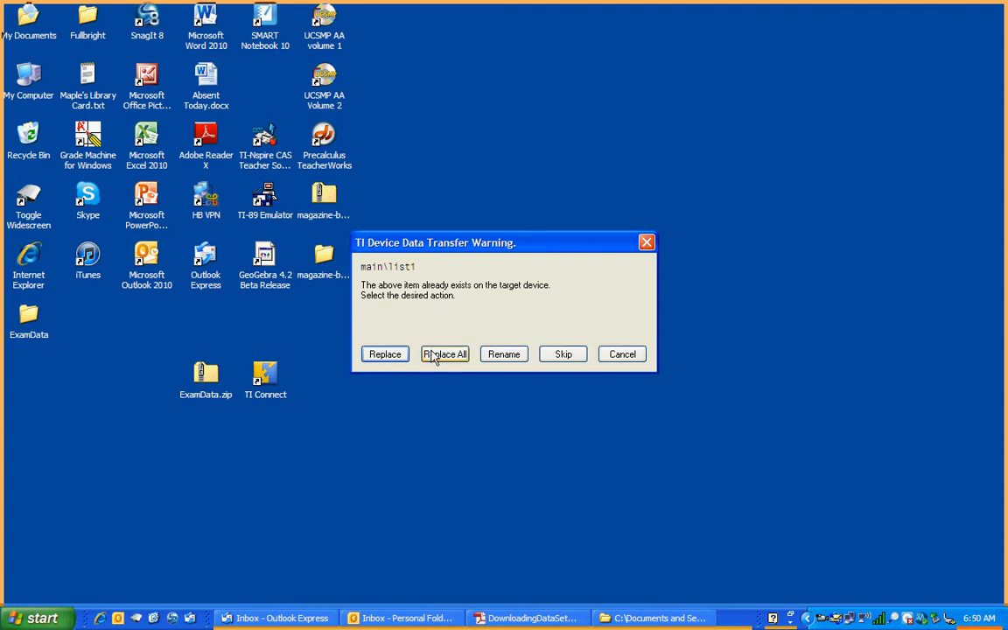
Step: Choose Replace All to overwrite the calculator's existing lists with the three exam files
click(445, 353)
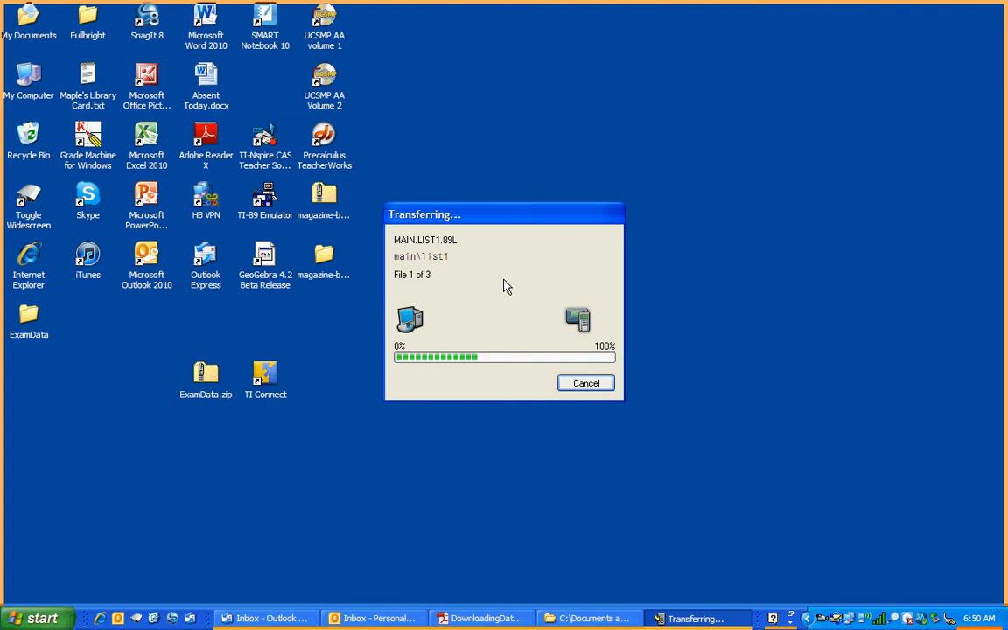